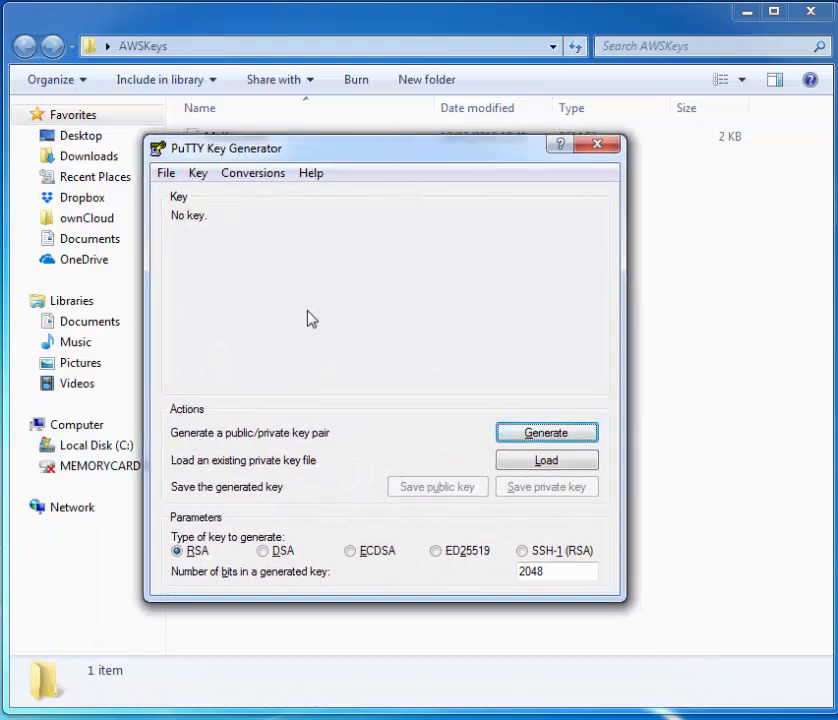
- Load MyKey.pem from the AWSKeys folder into PuTTYgen
left_click(546, 460)
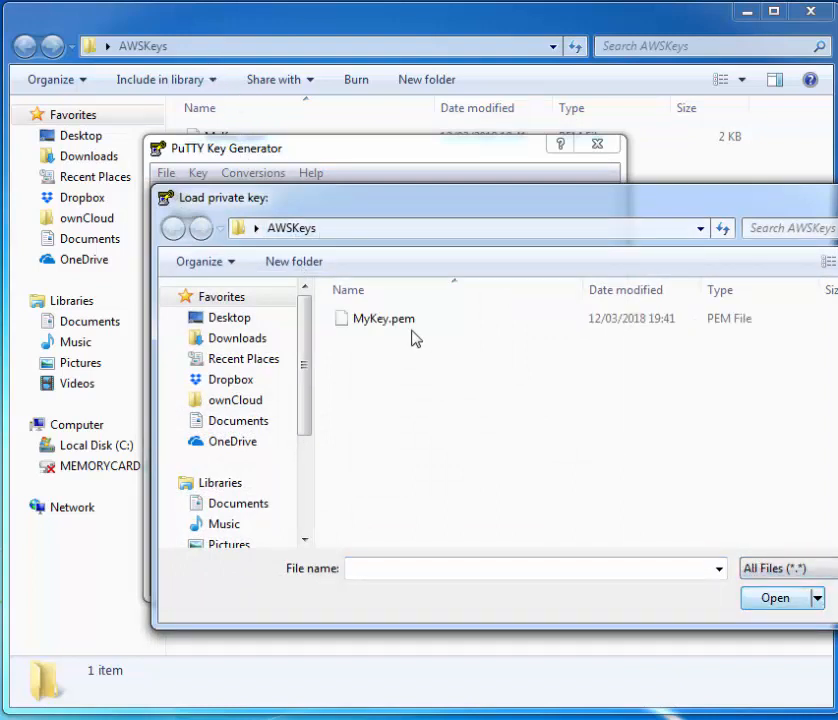
left_click(382, 318)
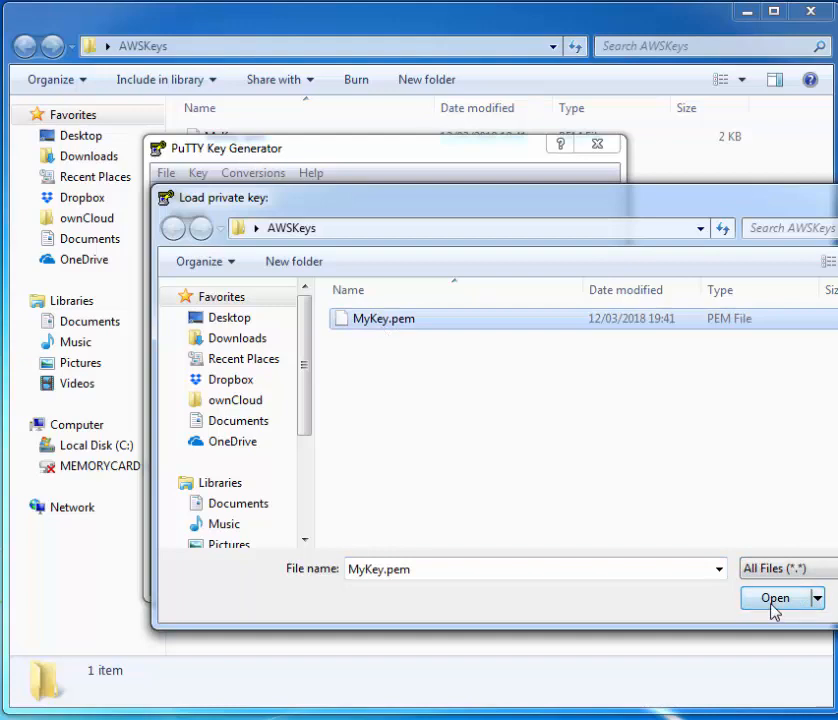
left_click(775, 597)
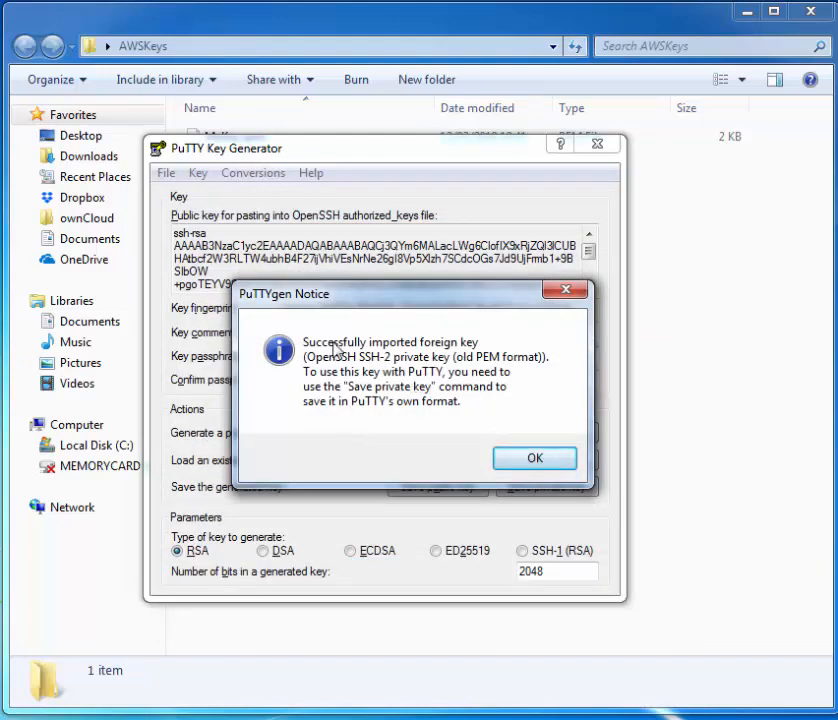
- Dismiss the import notice and save the private key without a passphrase
left_click(535, 458)
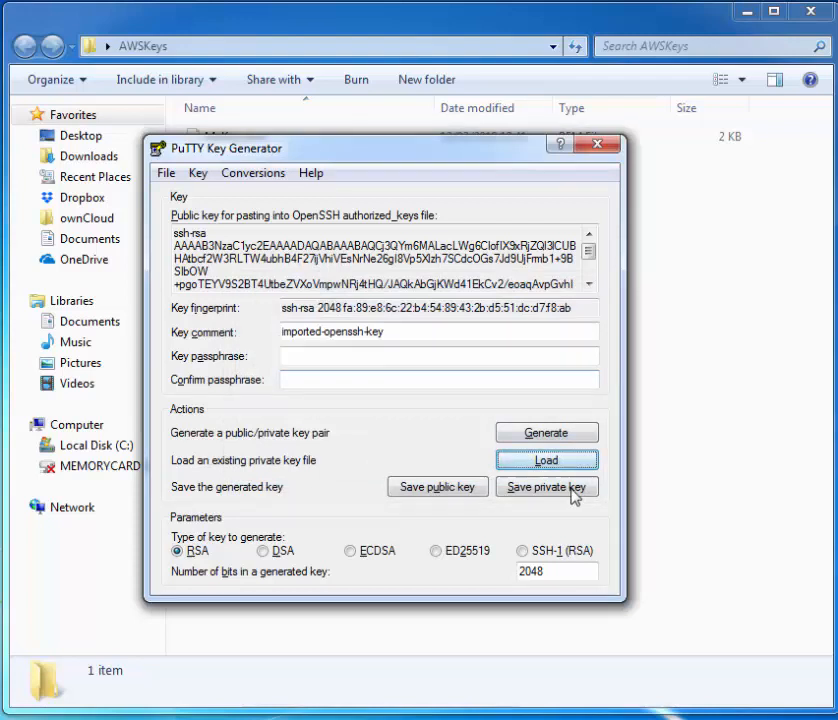
left_click(546, 487)
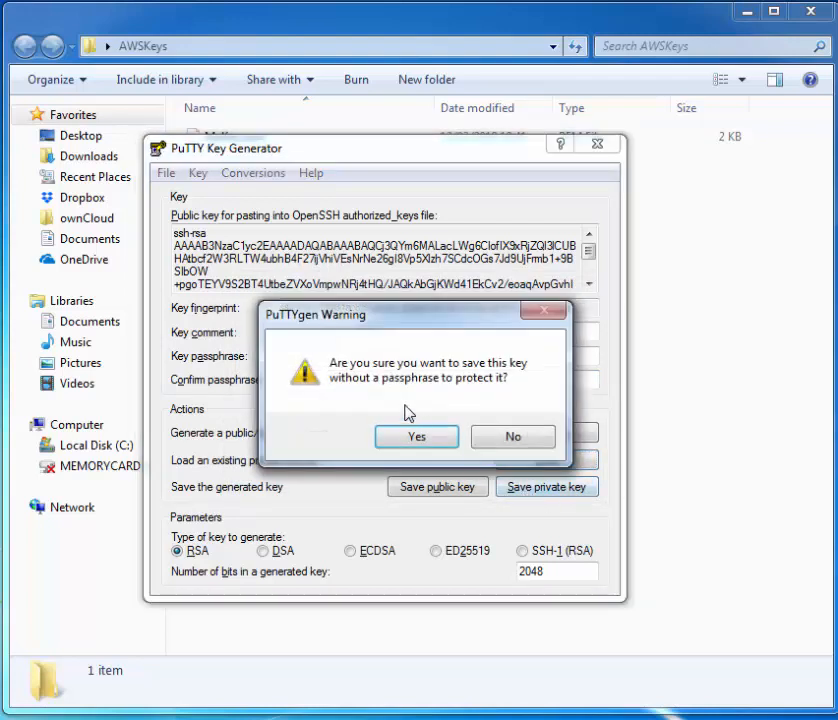
mouse_move(370, 390)
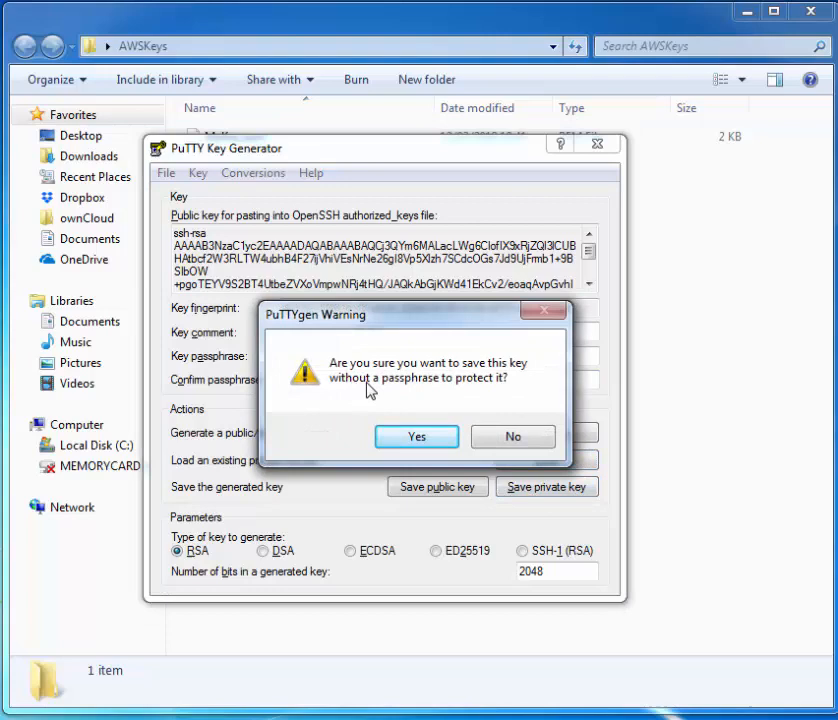
left_click(416, 436)
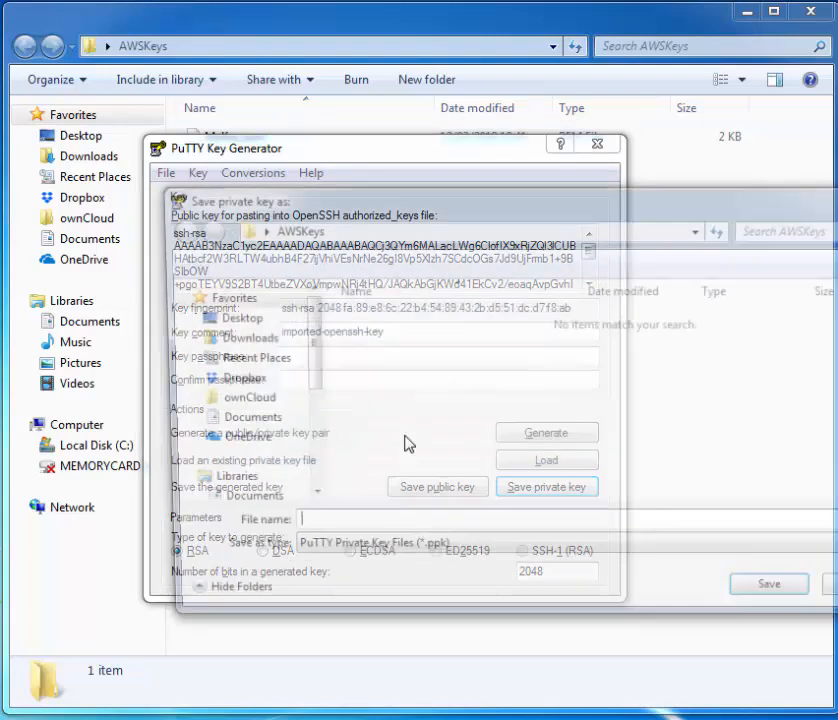
- Name the PuTTY private key file mykey and save it
left_click(546, 487)
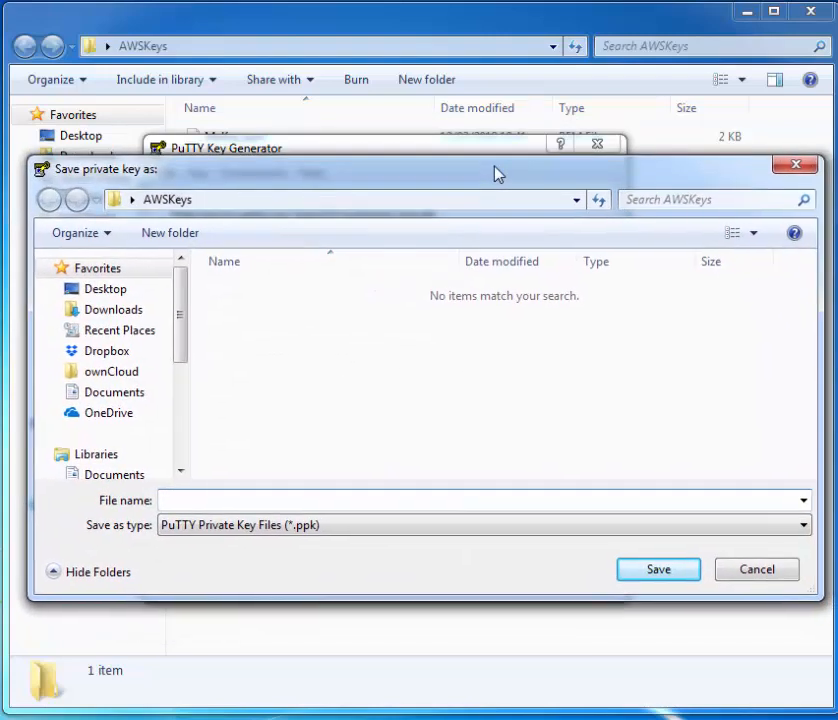
type("mykey")
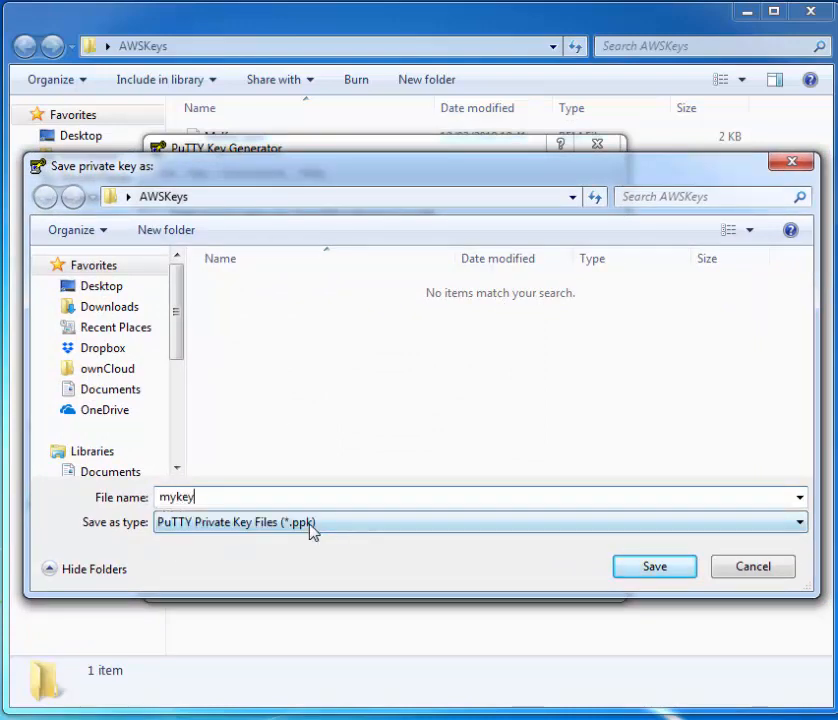
left_click(654, 566)
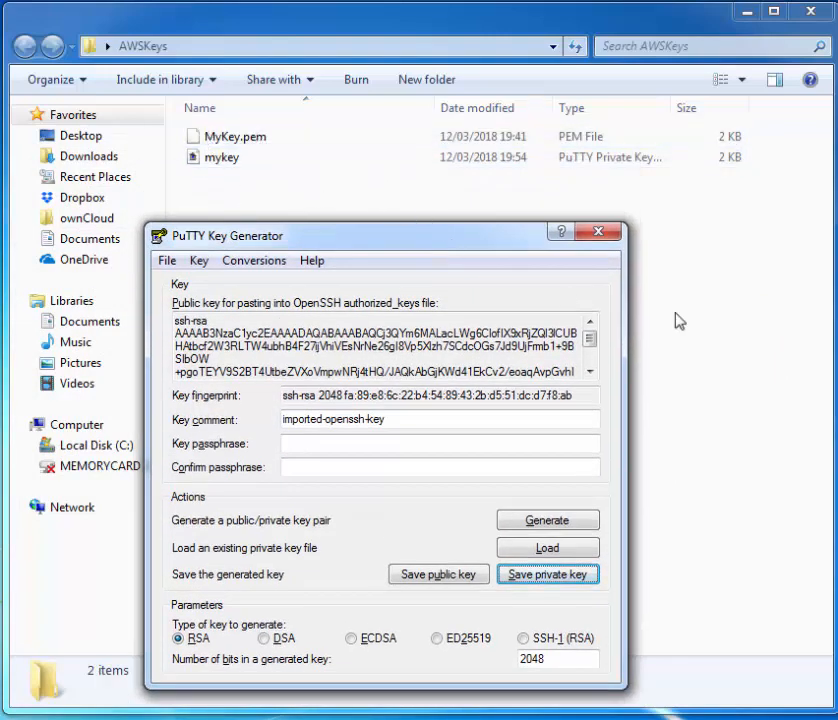
- Enter 34.242.178.201 as the PuTTY host name
left_click(598, 232)
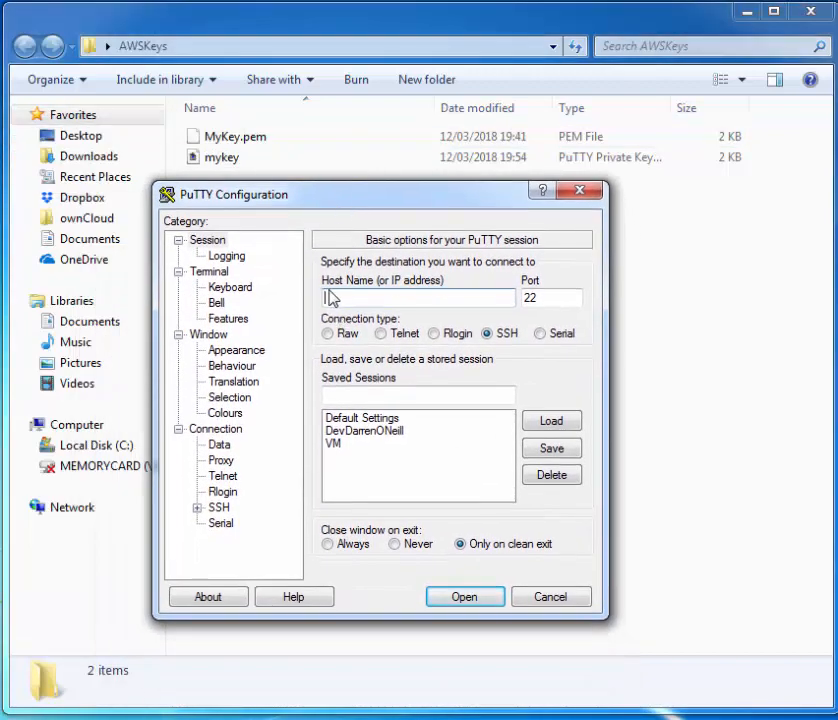
type("34.242.178.201")
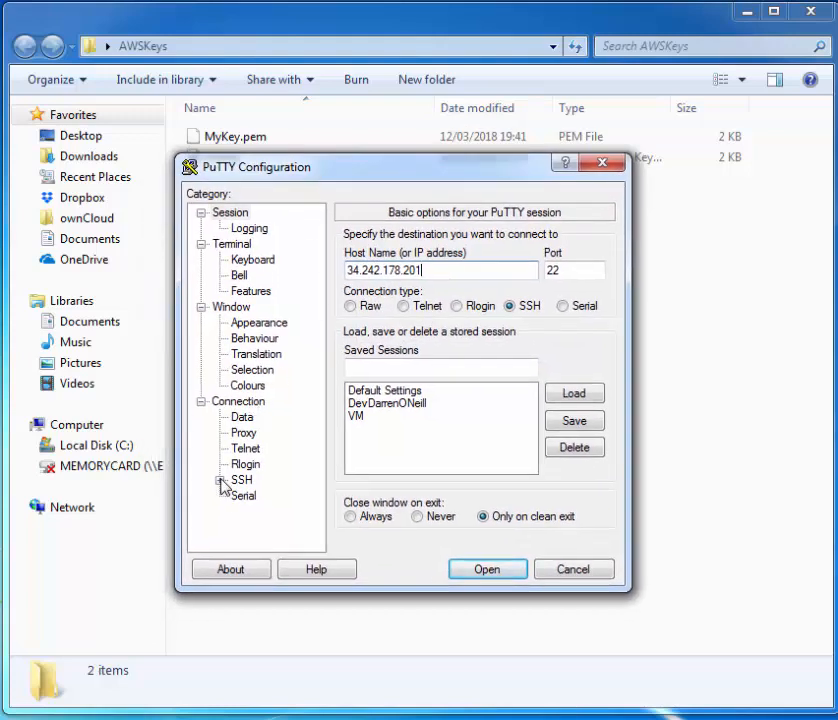
- Choose mykey as the SSH authentication private key and open the session
left_click(260, 464)
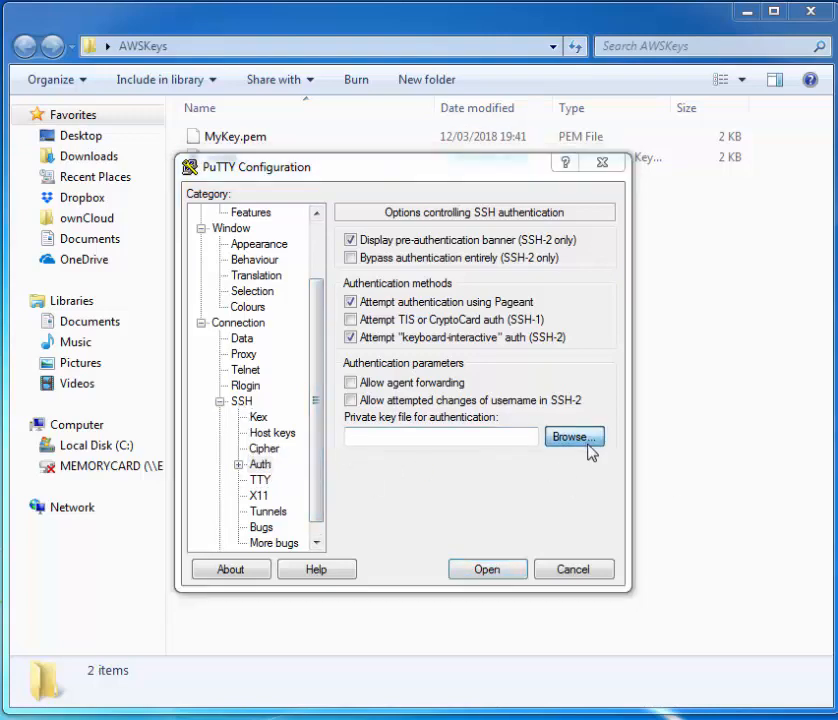
left_click(573, 437)
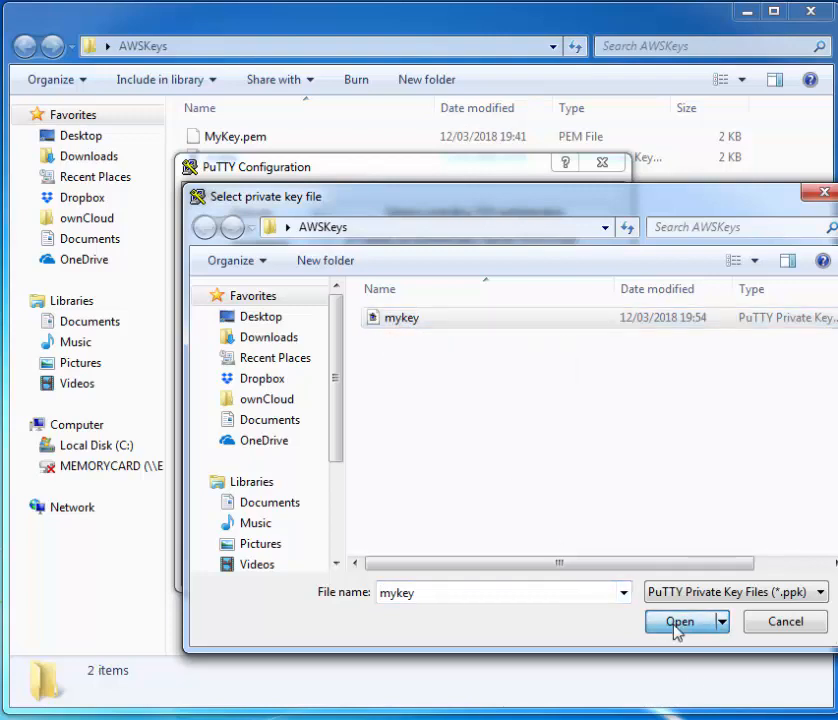
left_click(679, 621)
type("e")
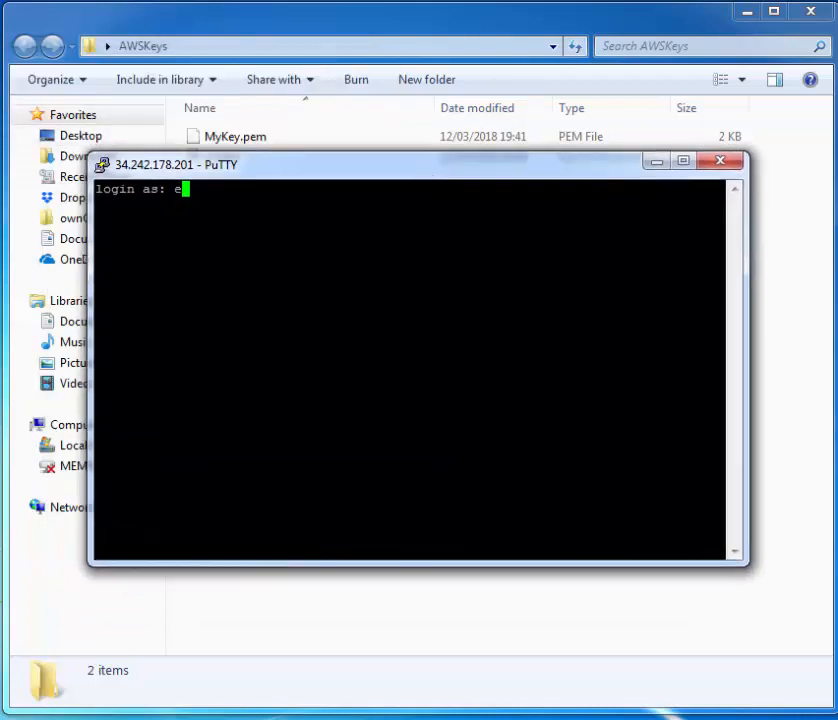
- Log in as ec2-user at the login prompt
type("c2-user")
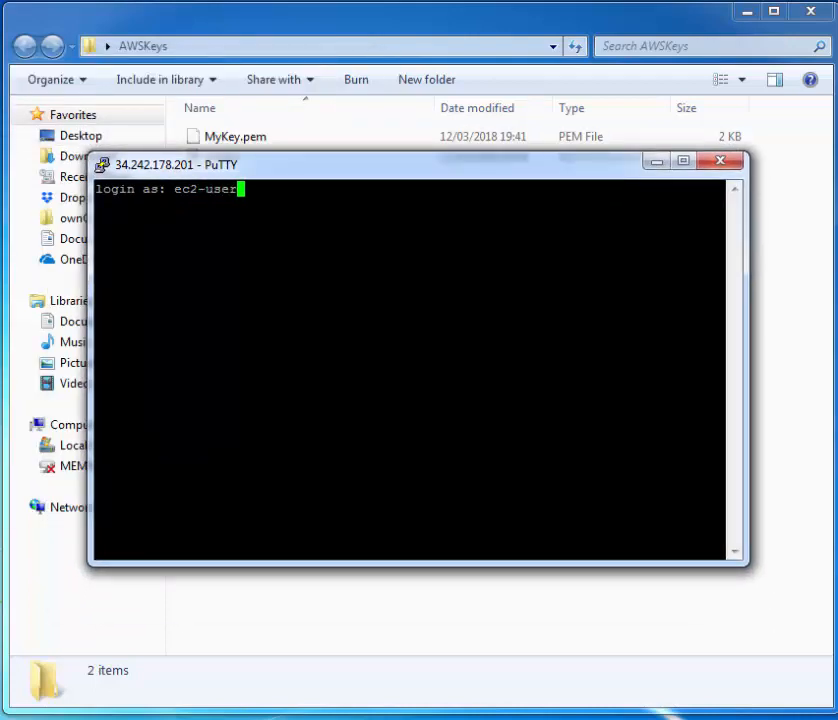
key("Return")
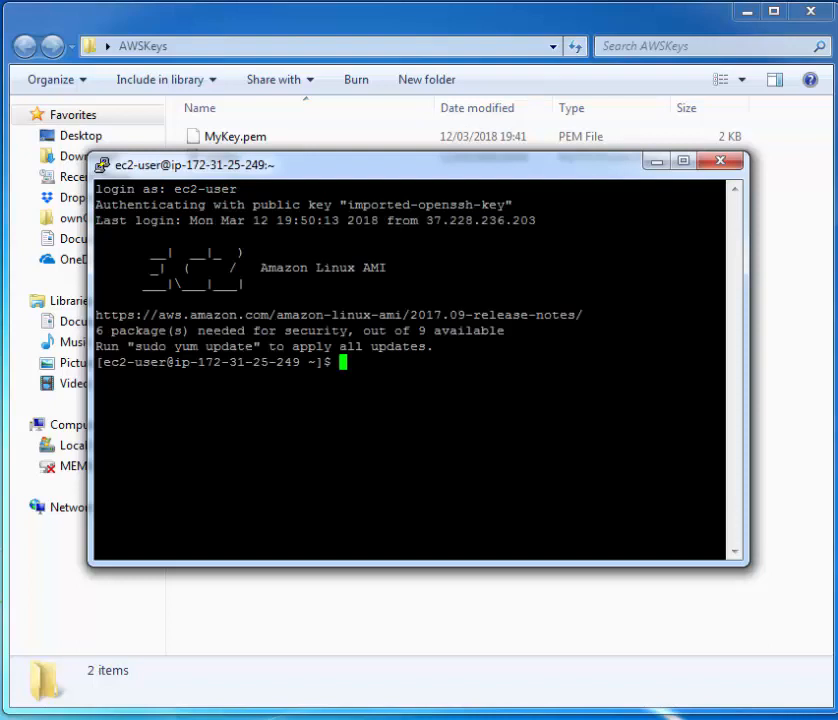